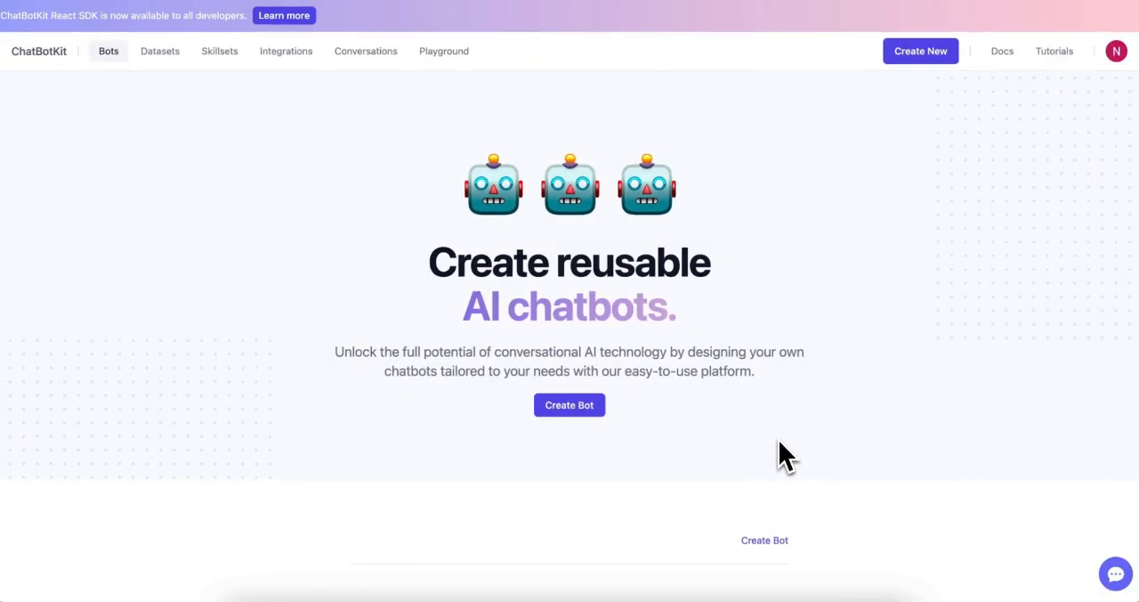
mouse_move(922, 50)
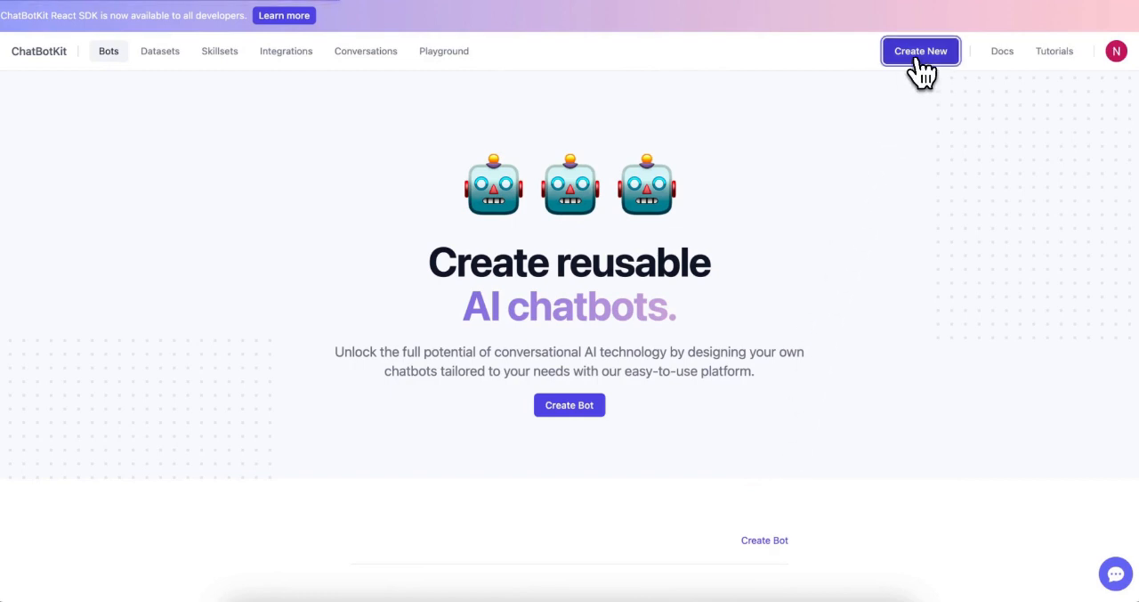
Start a new chatbot using the Site GPT template.
left_click(920, 50)
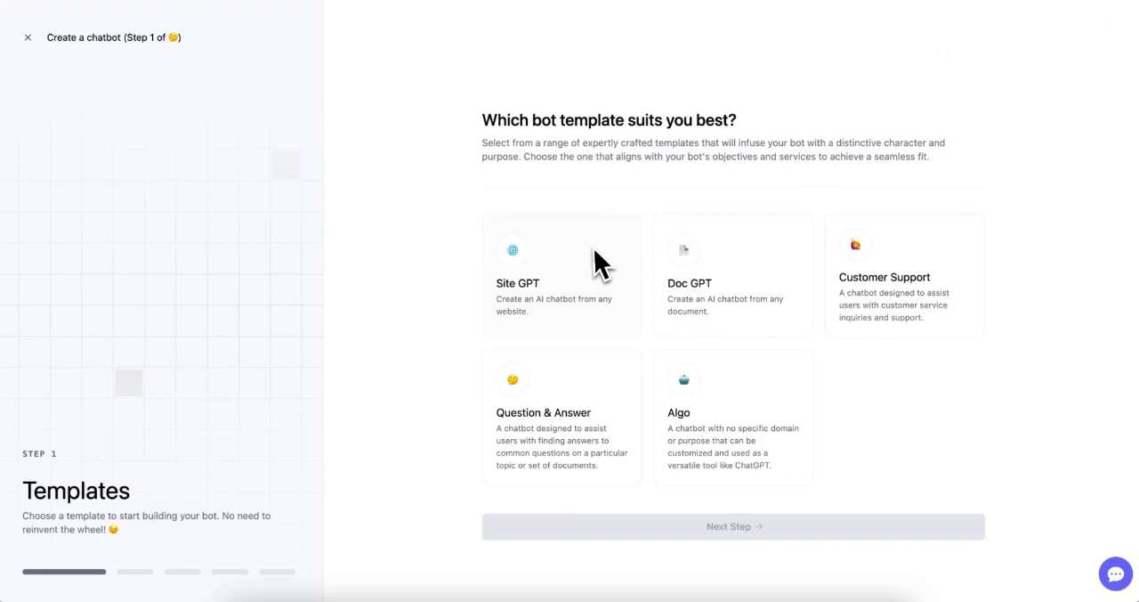
mouse_move(818, 346)
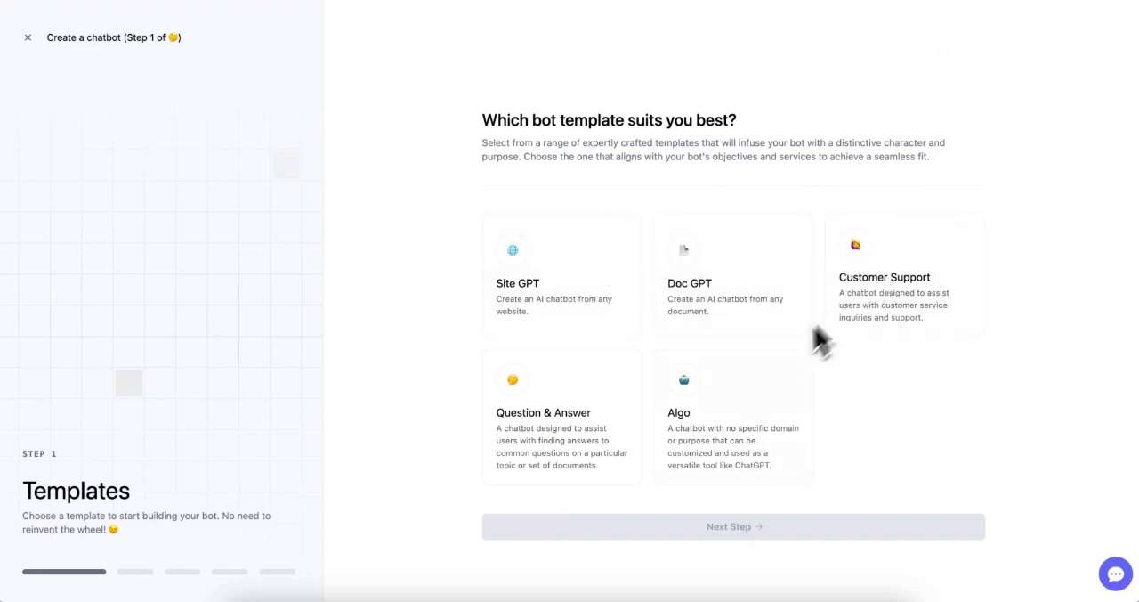
mouse_move(602, 277)
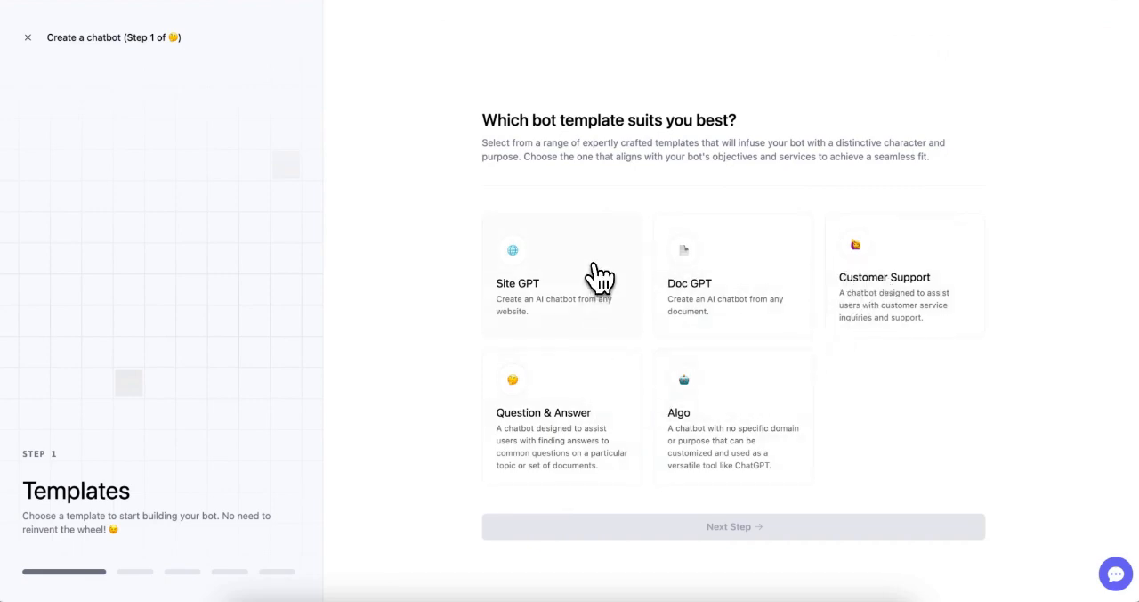
left_click(561, 267)
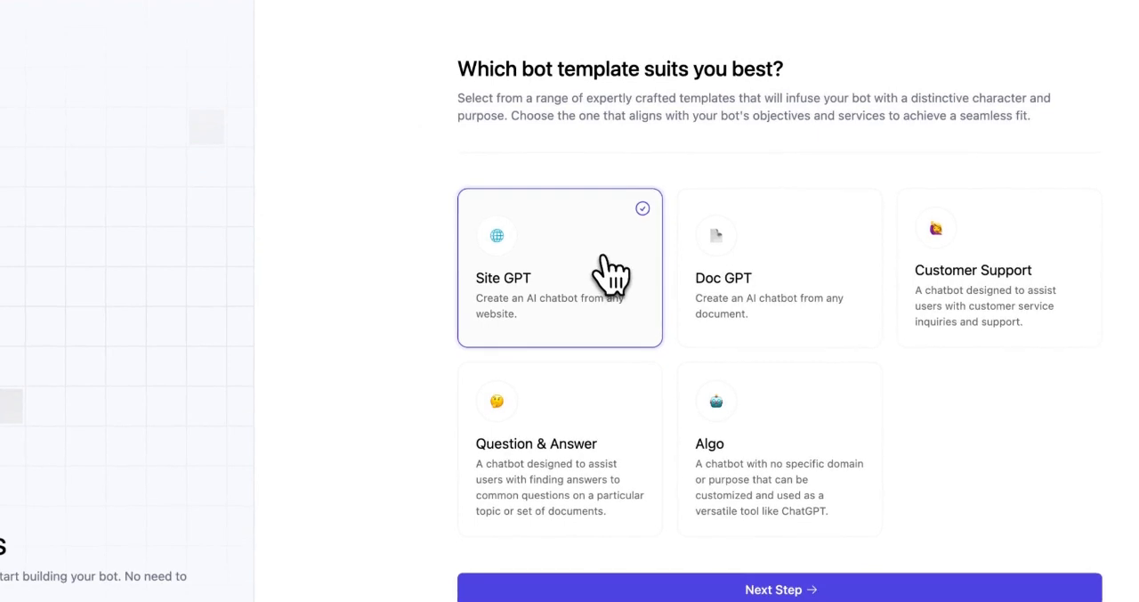
mouse_move(780, 589)
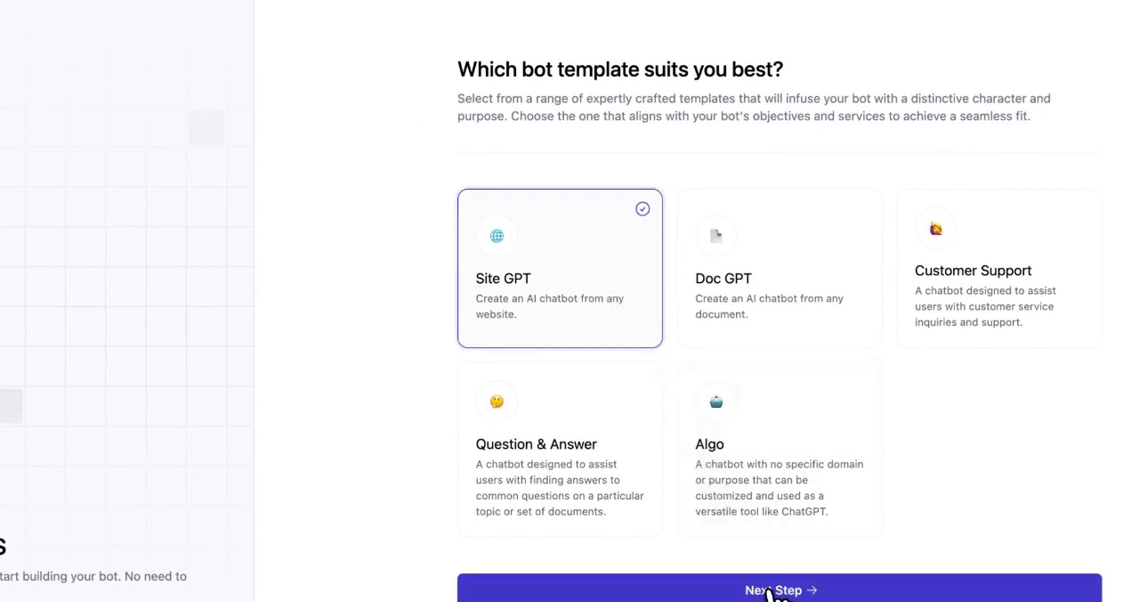
Name the bot 'Acme' with the description 'this is my acme chatbot for my website'.
left_click(779, 589)
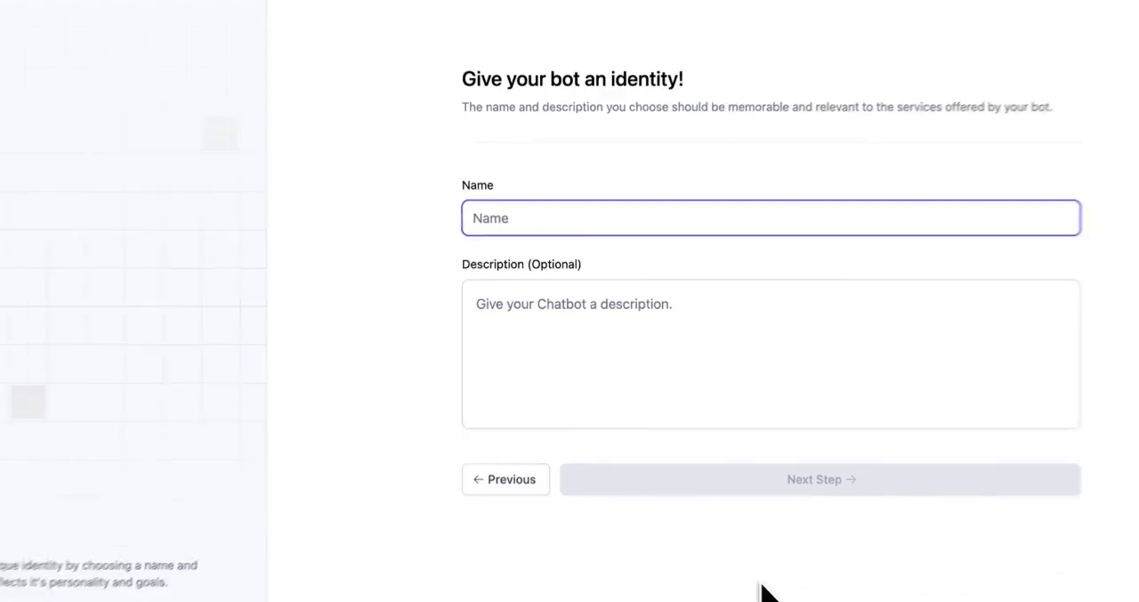
type("Acme")
left_click(771, 353)
type("T")
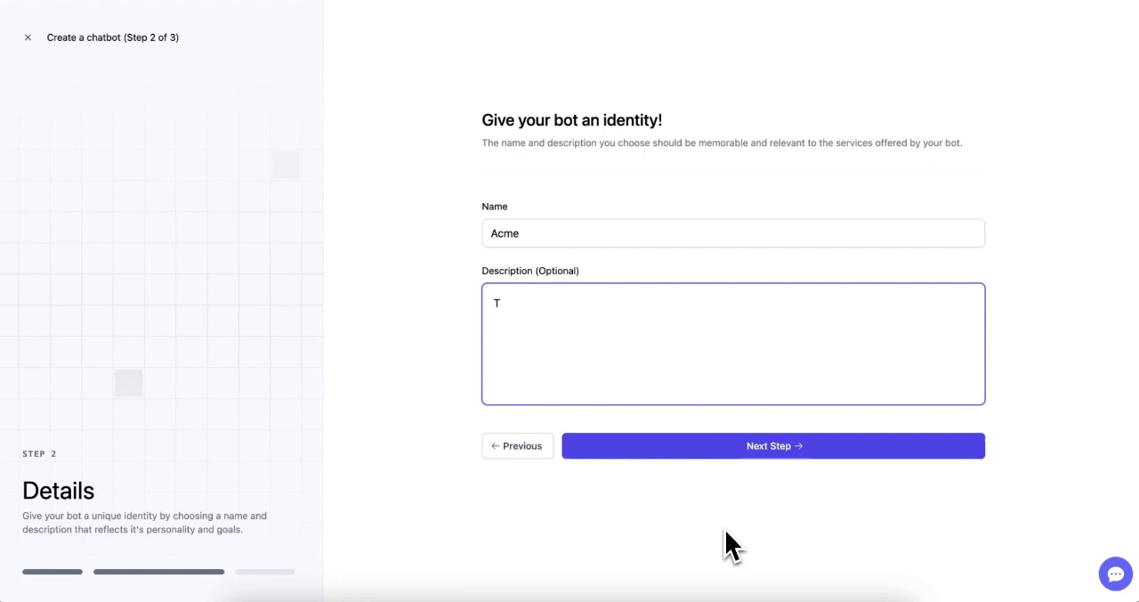
type("his is my acme")
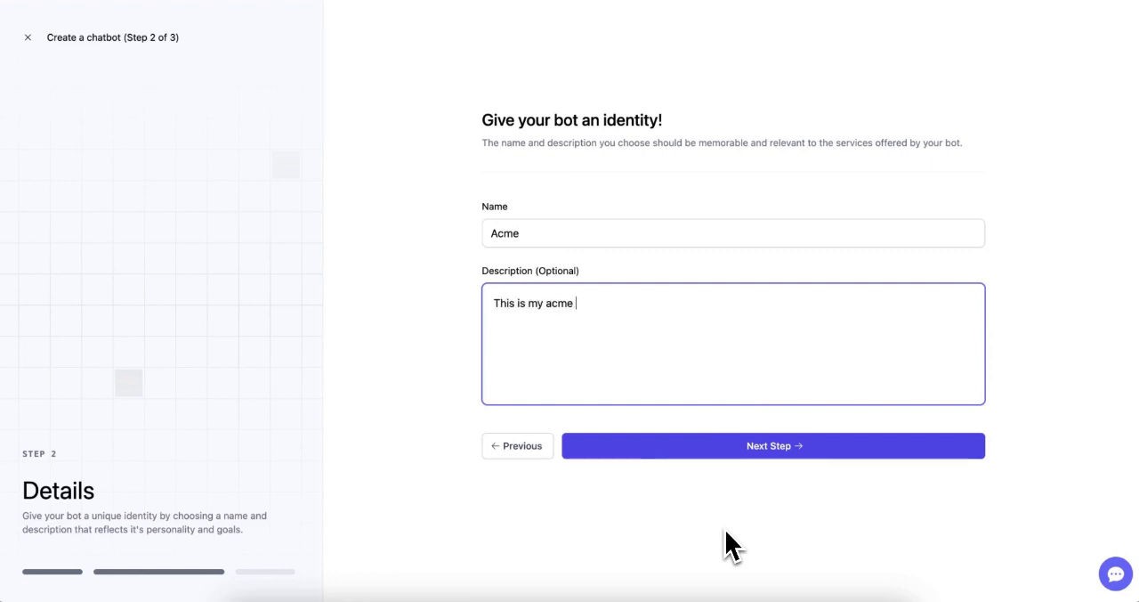
type("chatbot for")
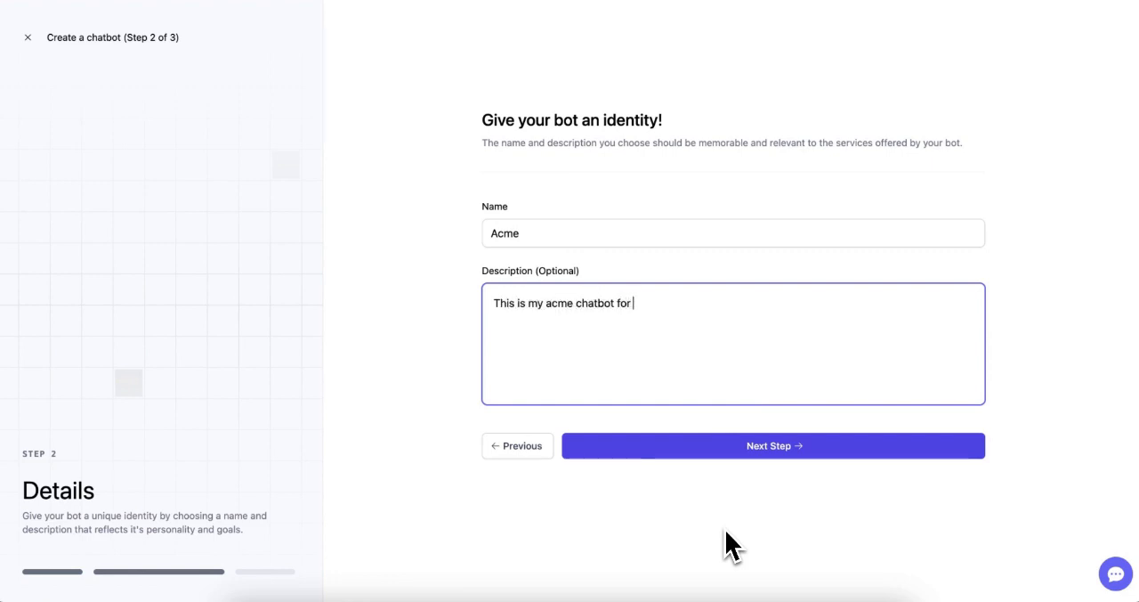
type("my website")
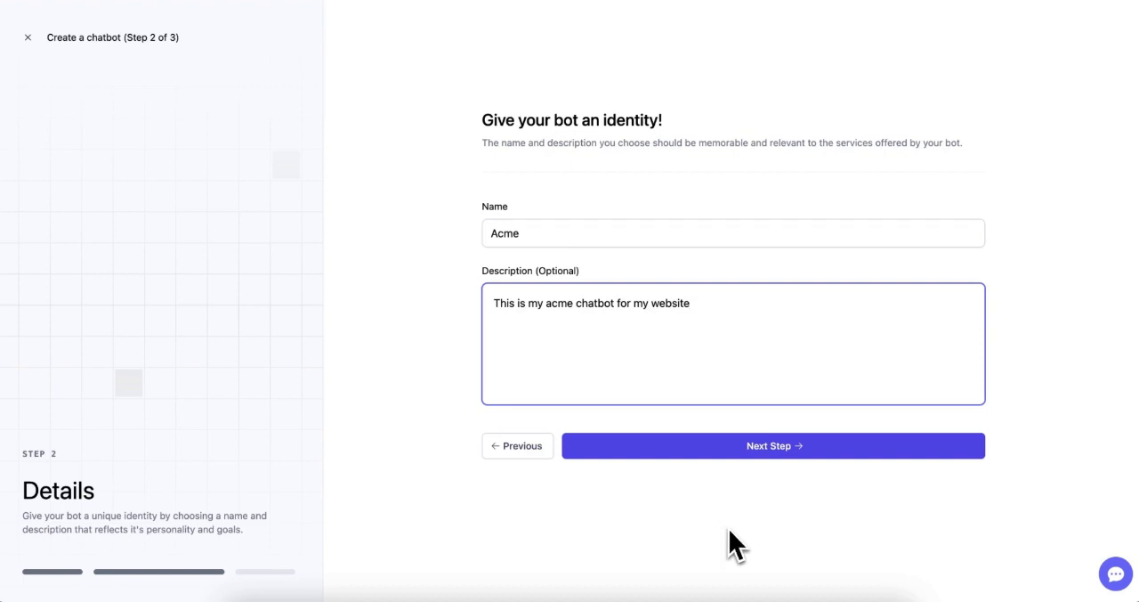
left_click(772, 445)
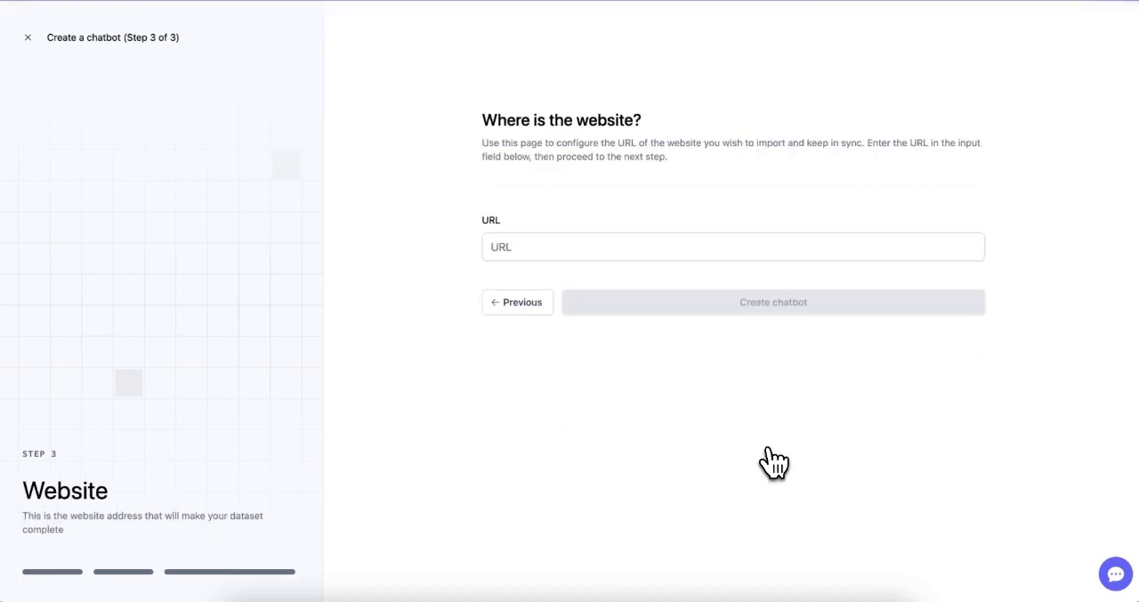
mouse_move(769, 466)
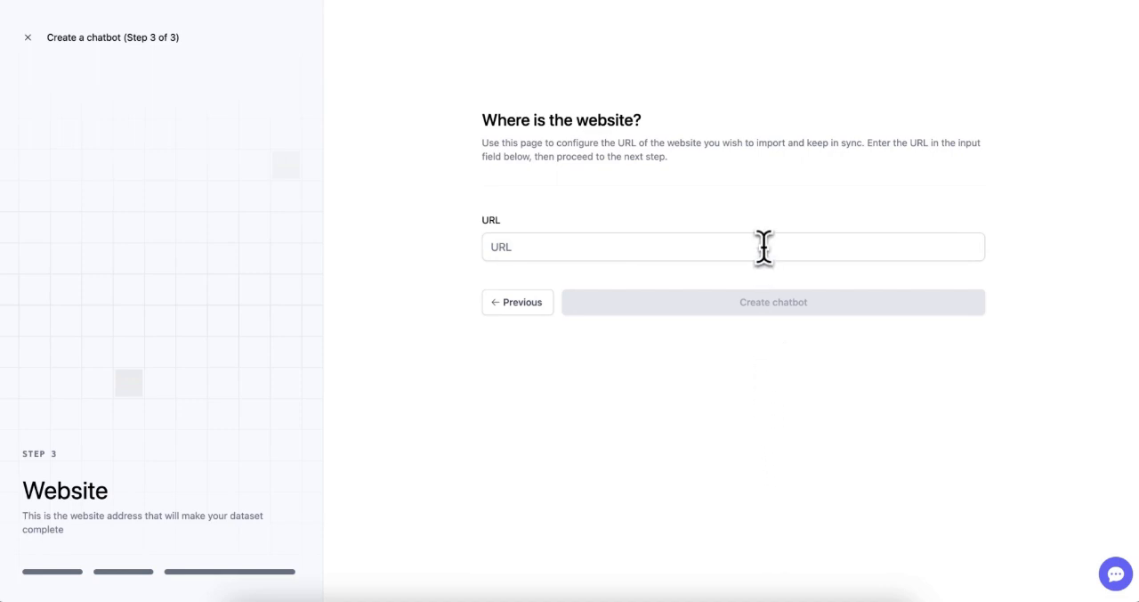
left_click(734, 246)
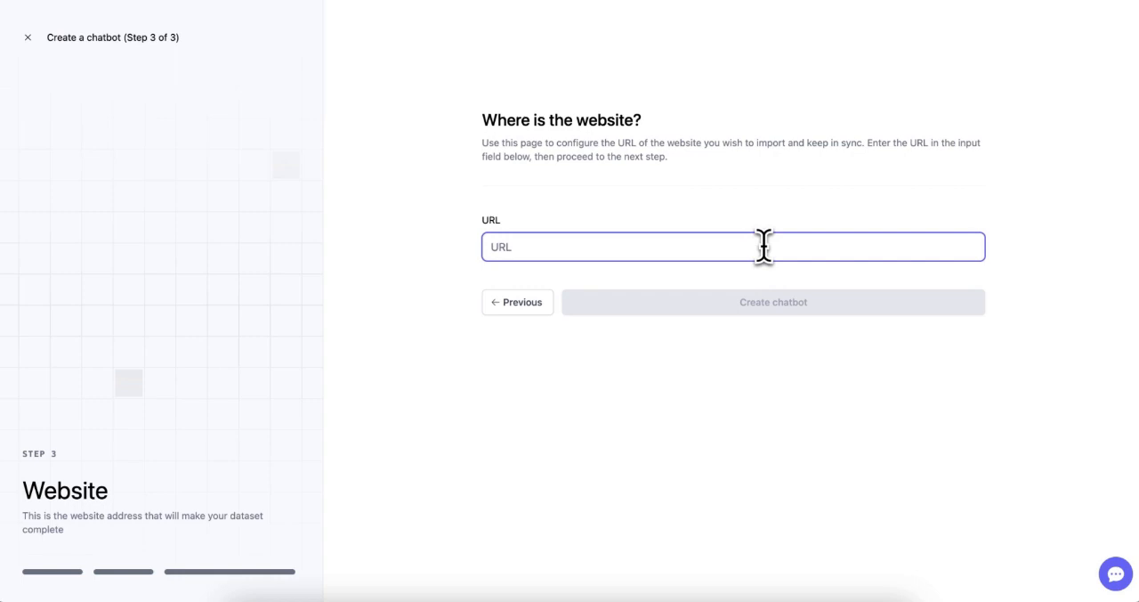
type("https://acme.co/")
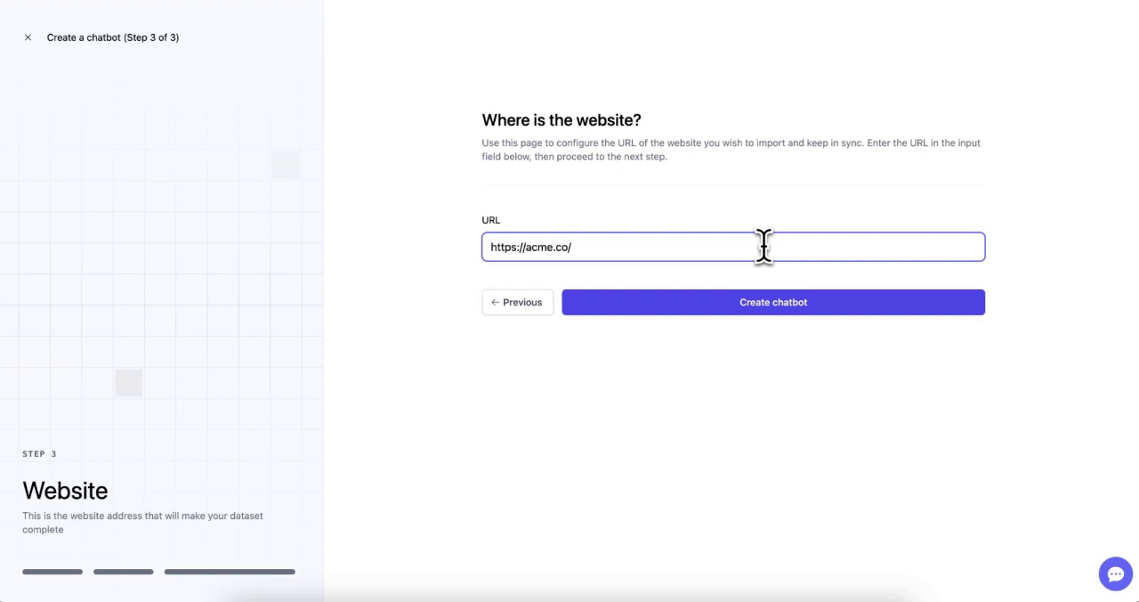
left_click(773, 301)
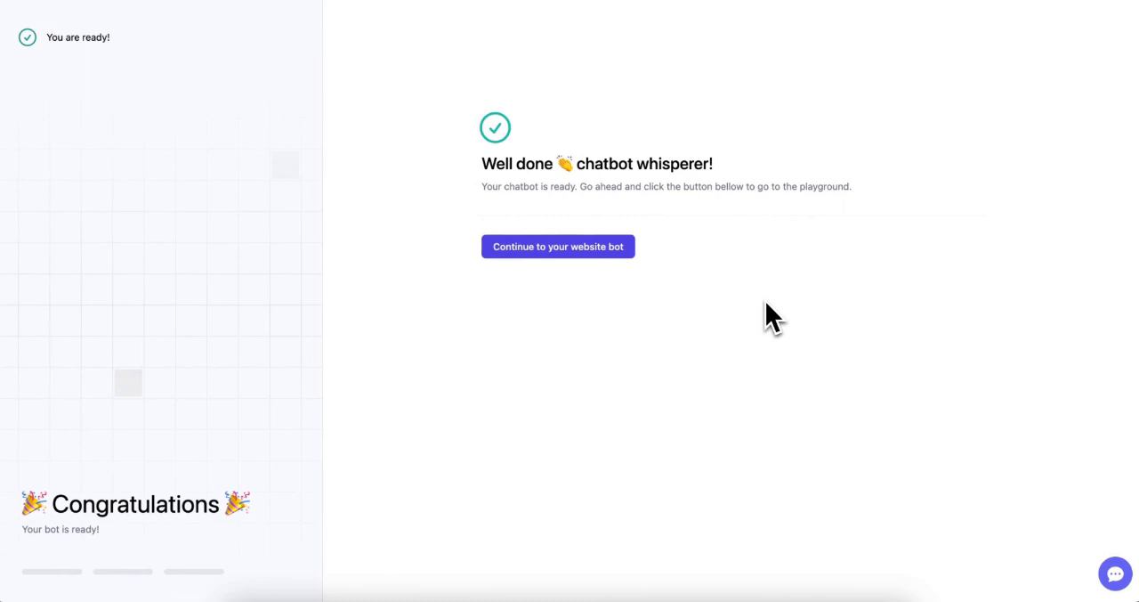
mouse_move(584, 256)
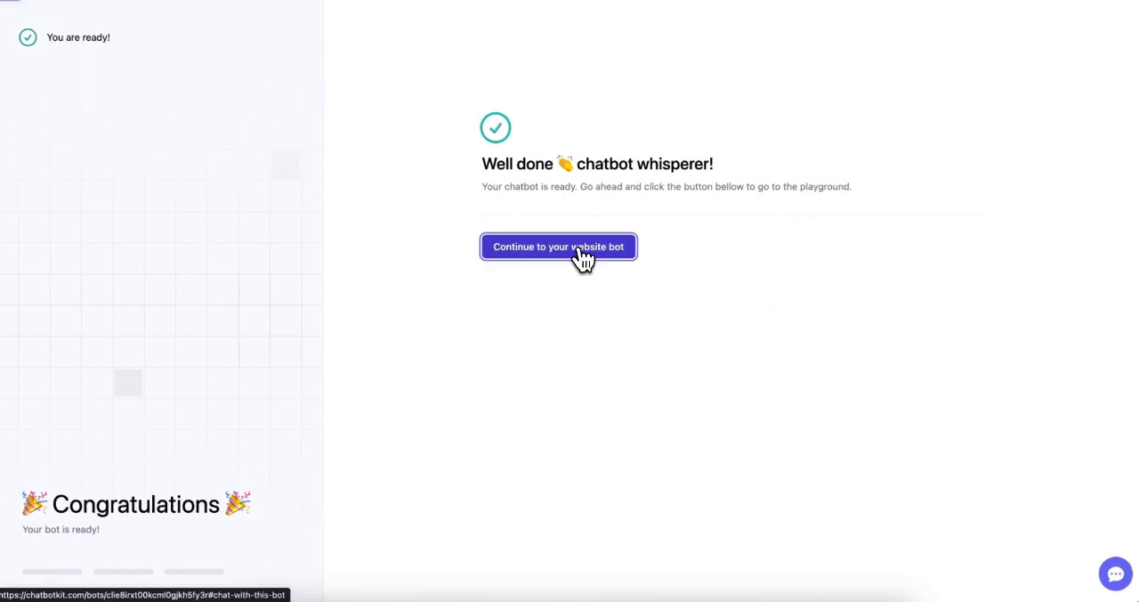
Continue to the Acme bot's configuration page with its name, description and backstory.
left_click(559, 245)
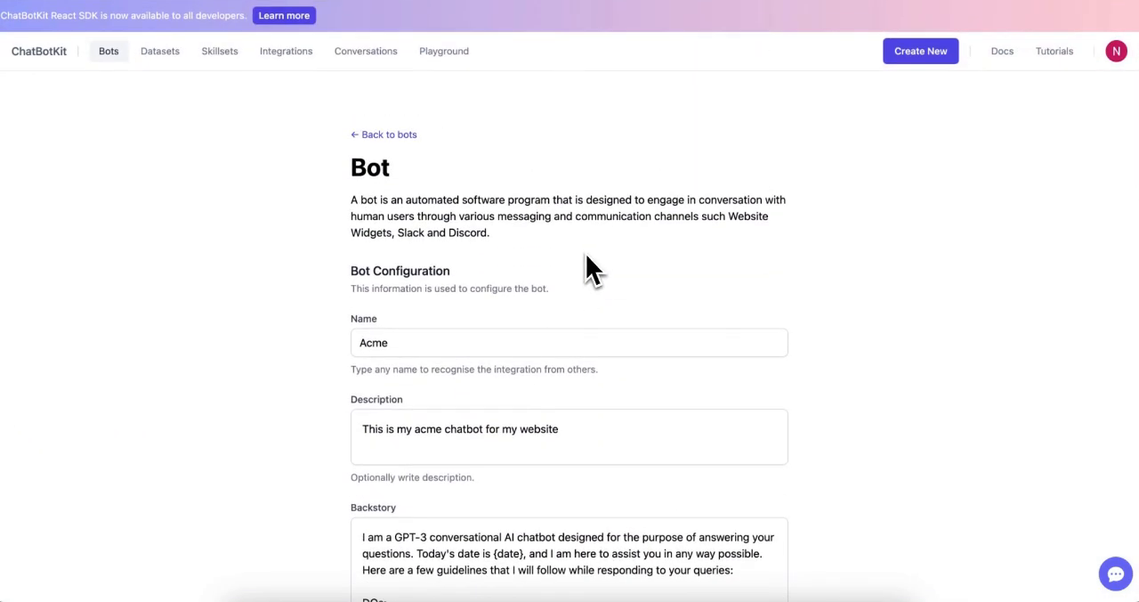
mouse_move(934, 510)
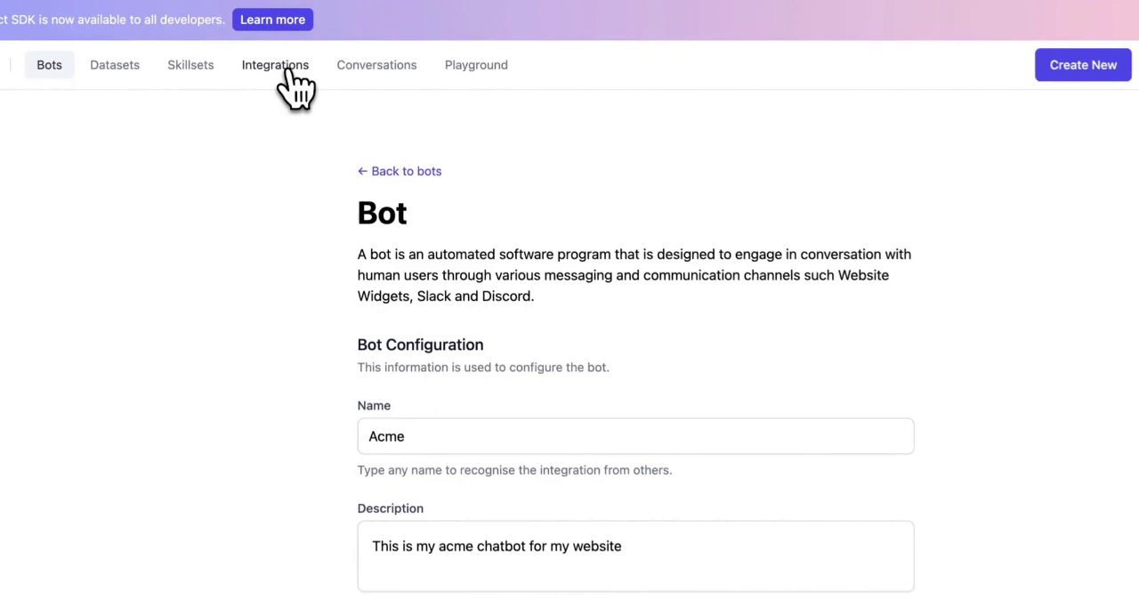
Create a website widget integration named 'Acme' linked to the Acme bot.
left_click(274, 64)
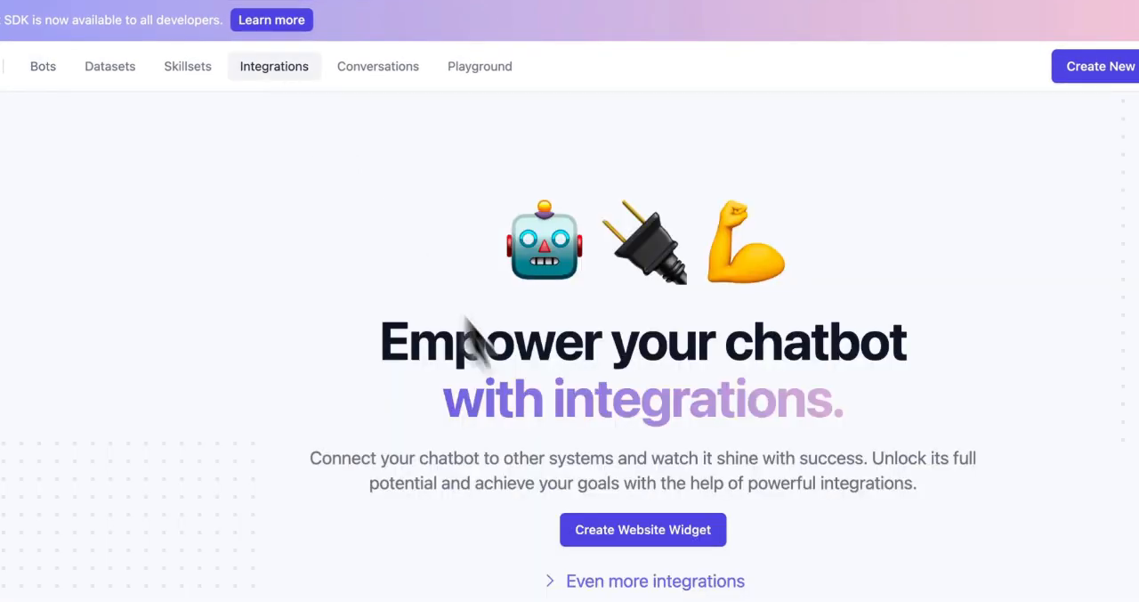
left_click(643, 529)
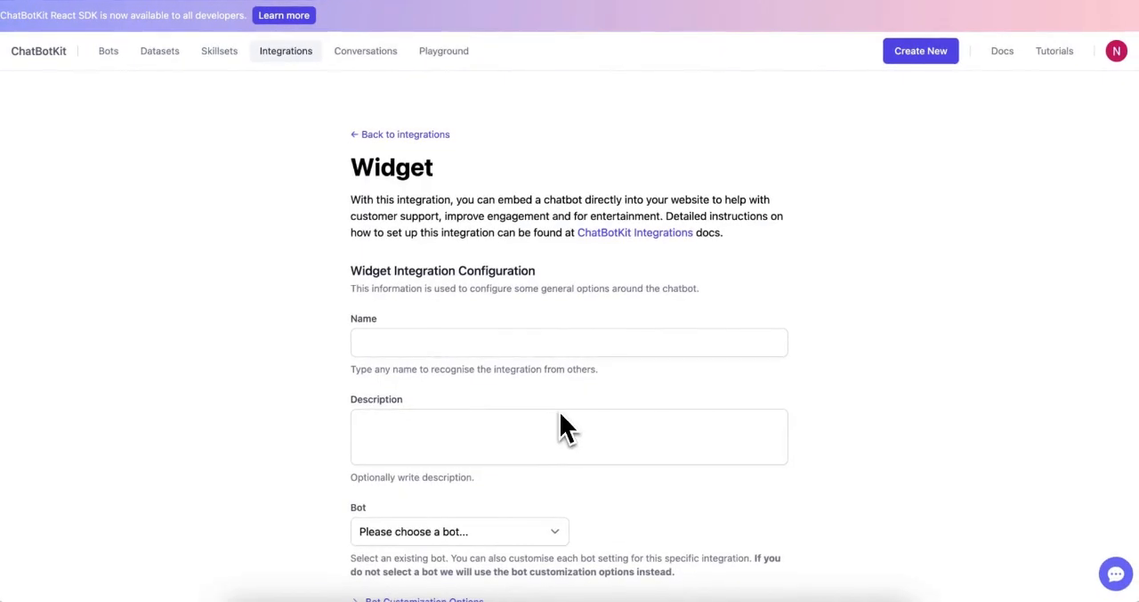
type("Acme")
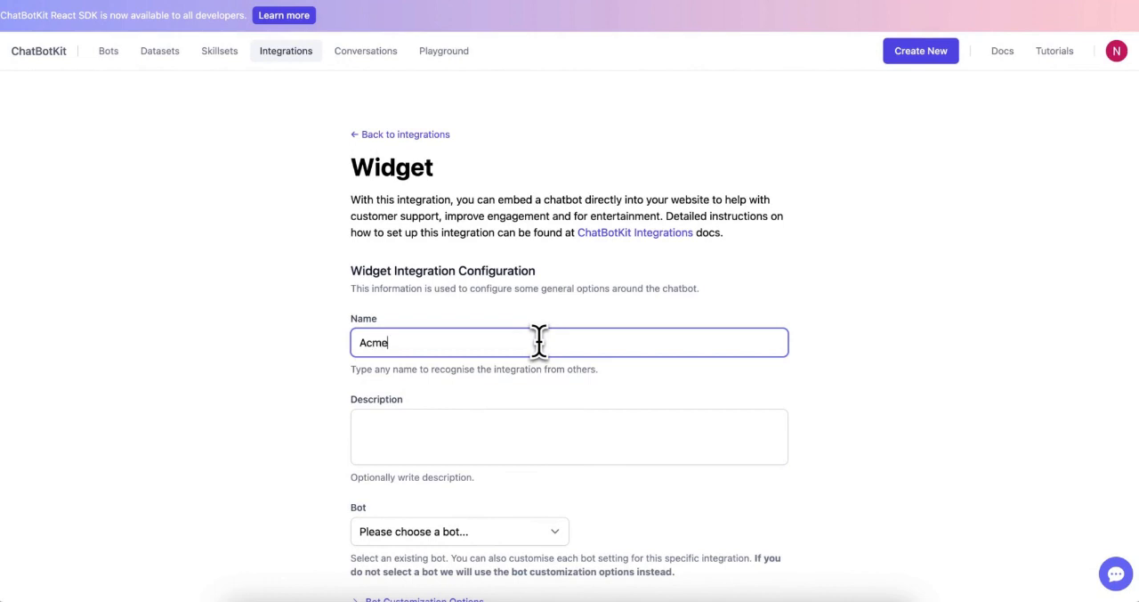
left_click(459, 530)
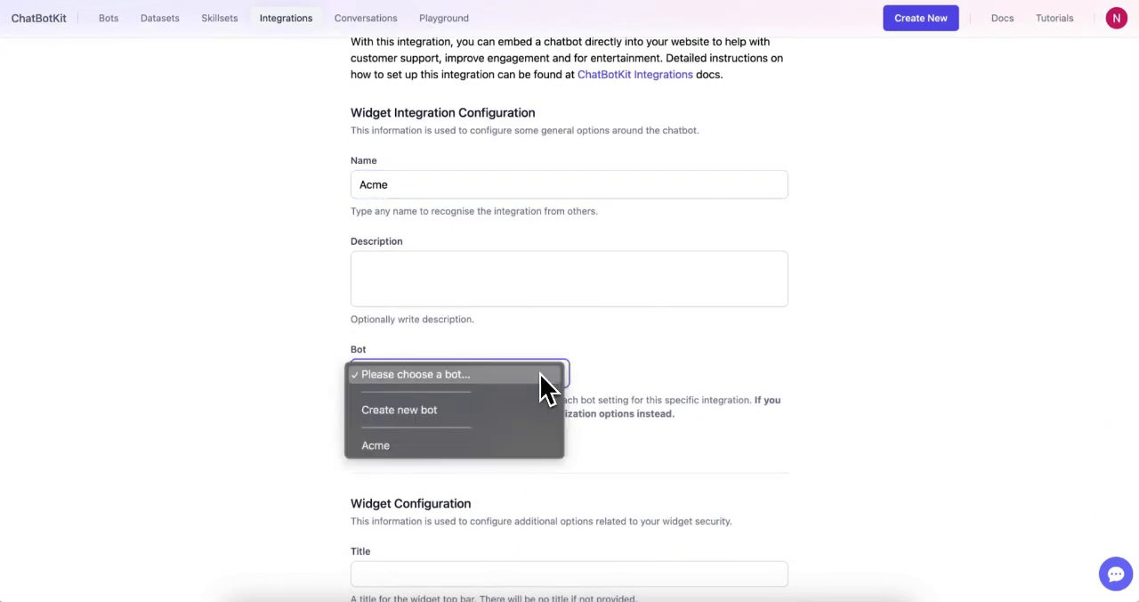
left_click(374, 445)
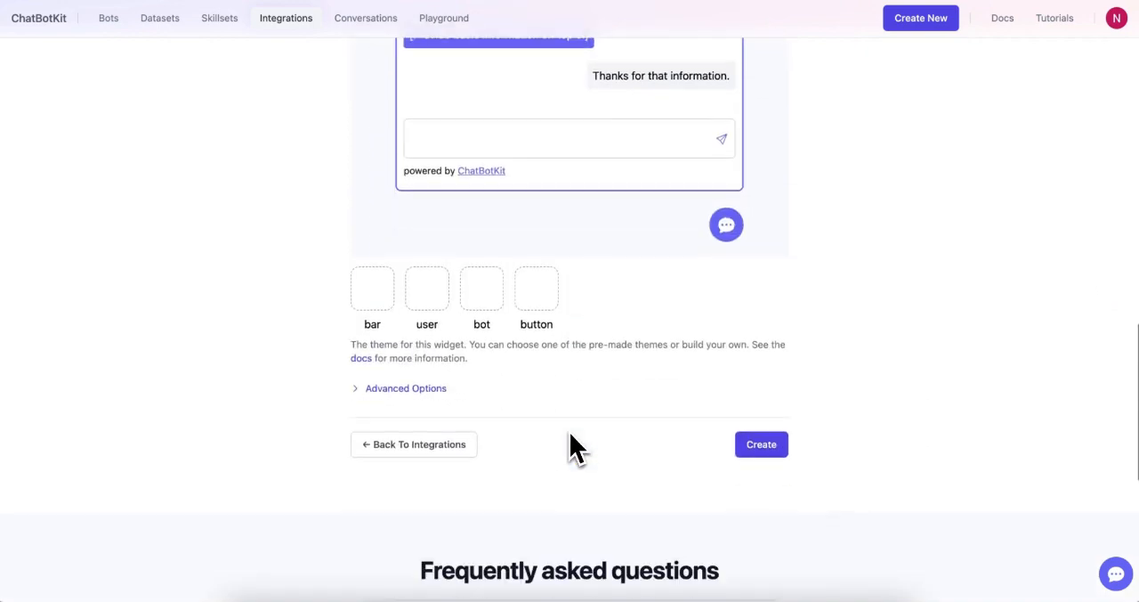
left_click(762, 445)
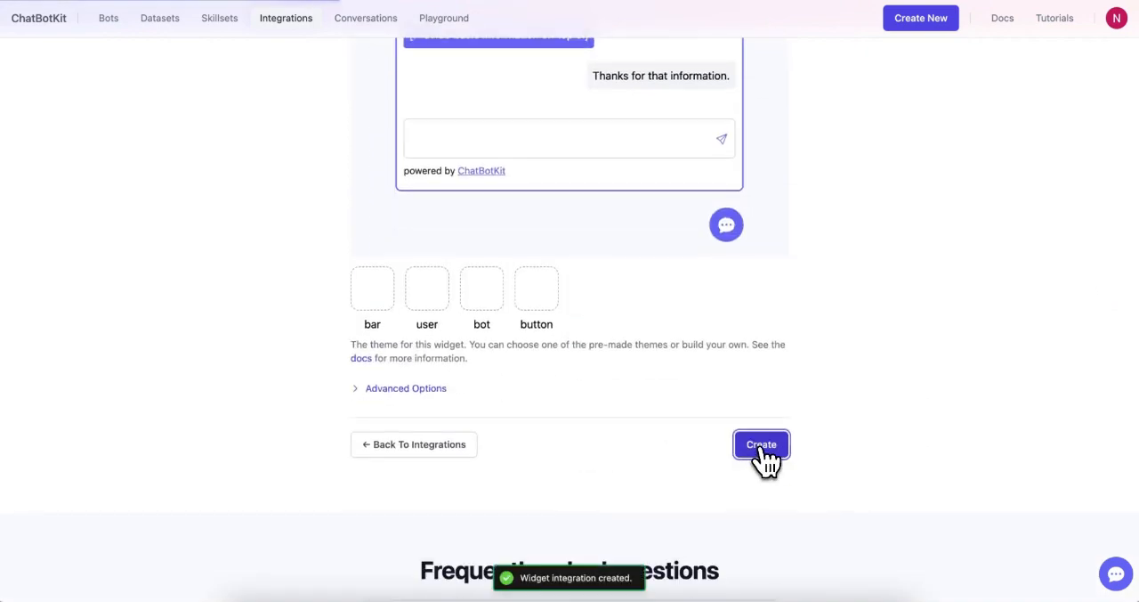
Set the widget's title to 'Acme Co'.
left_click(762, 445)
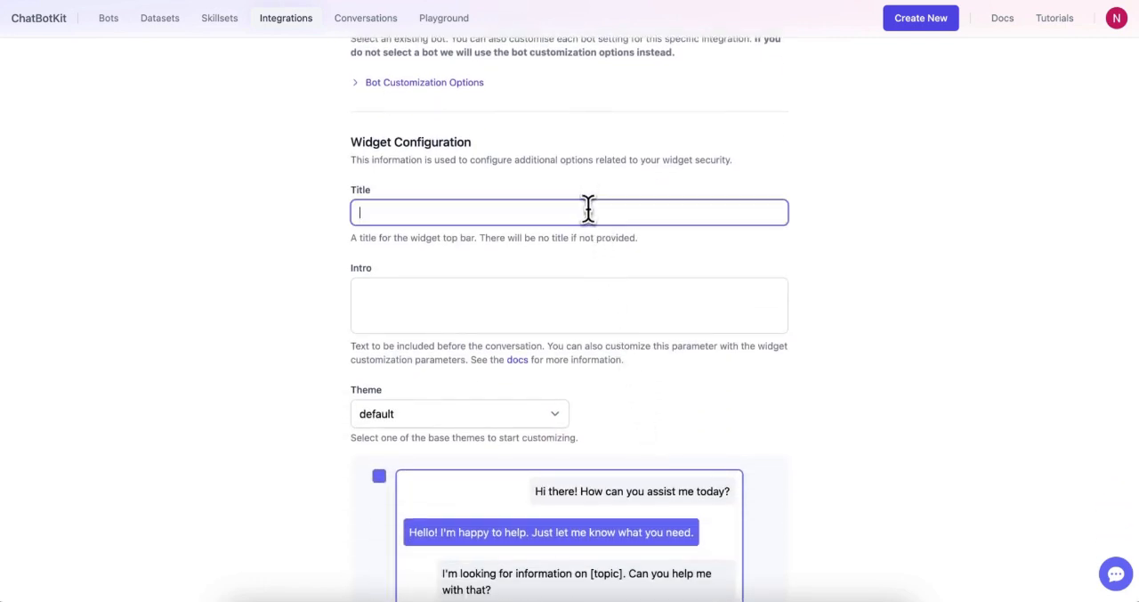
type("Acme Co")
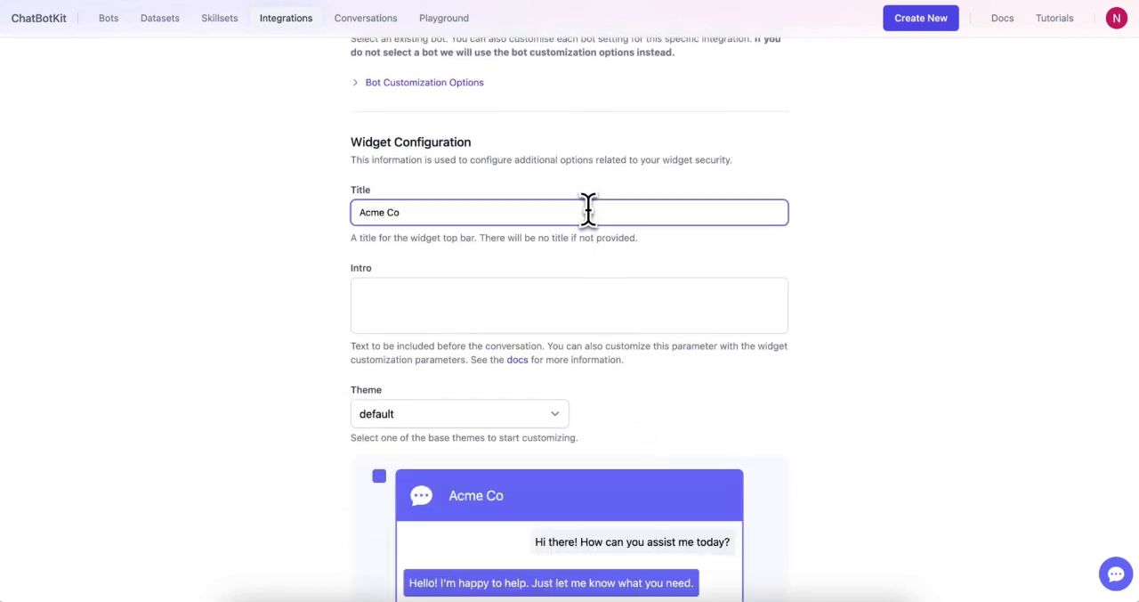
scroll("down", 3)
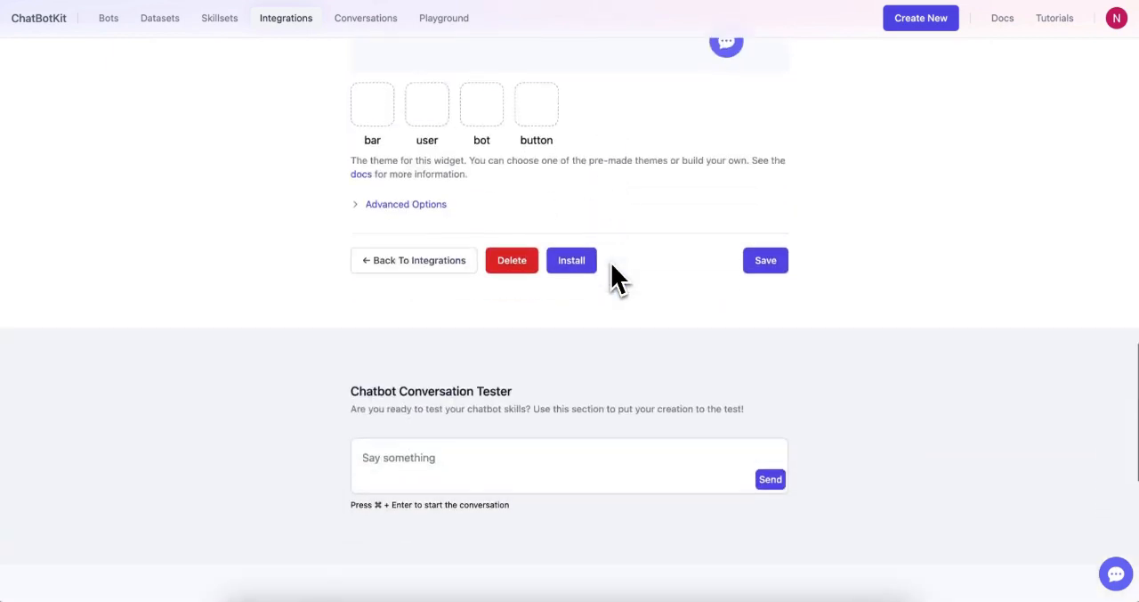
Copy the widget's embed script code to the clipboard and save the widget settings.
left_click(570, 260)
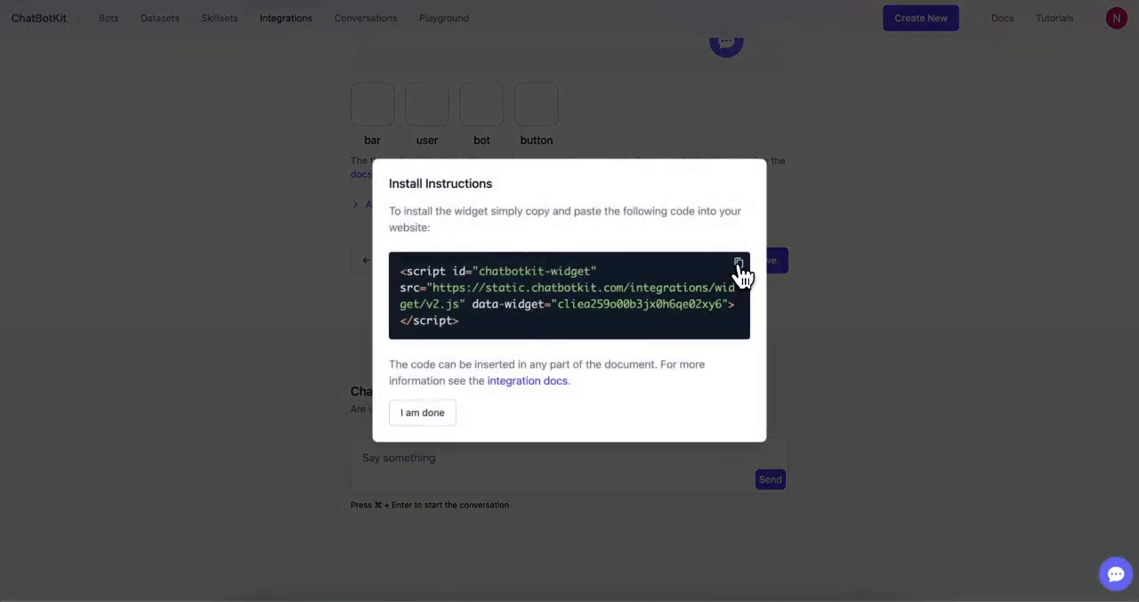
left_click(739, 264)
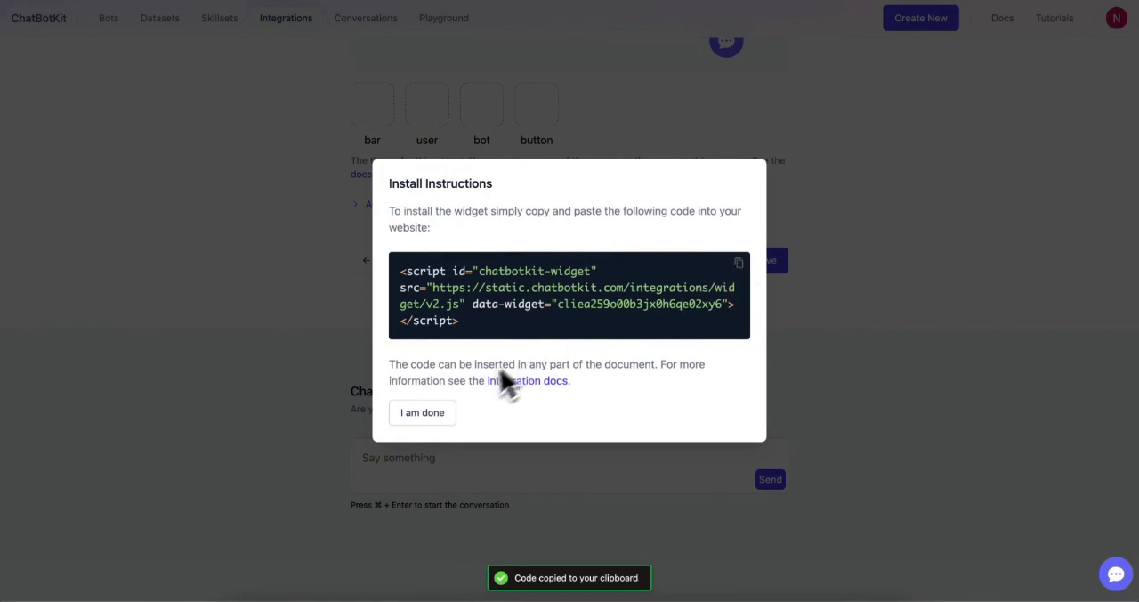
left_click(422, 413)
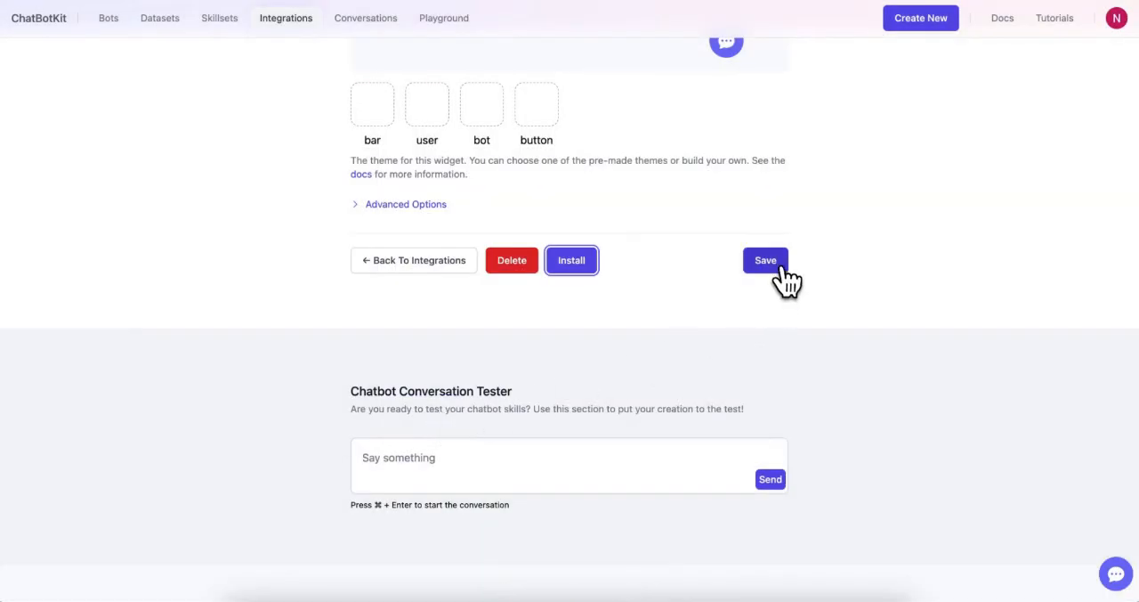
left_click(766, 260)
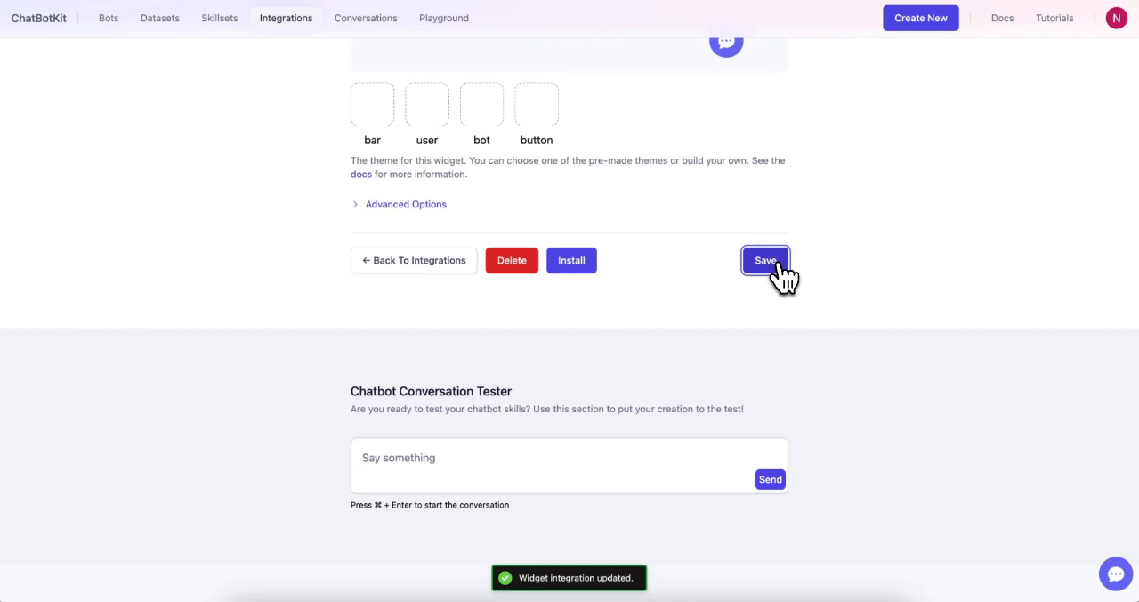